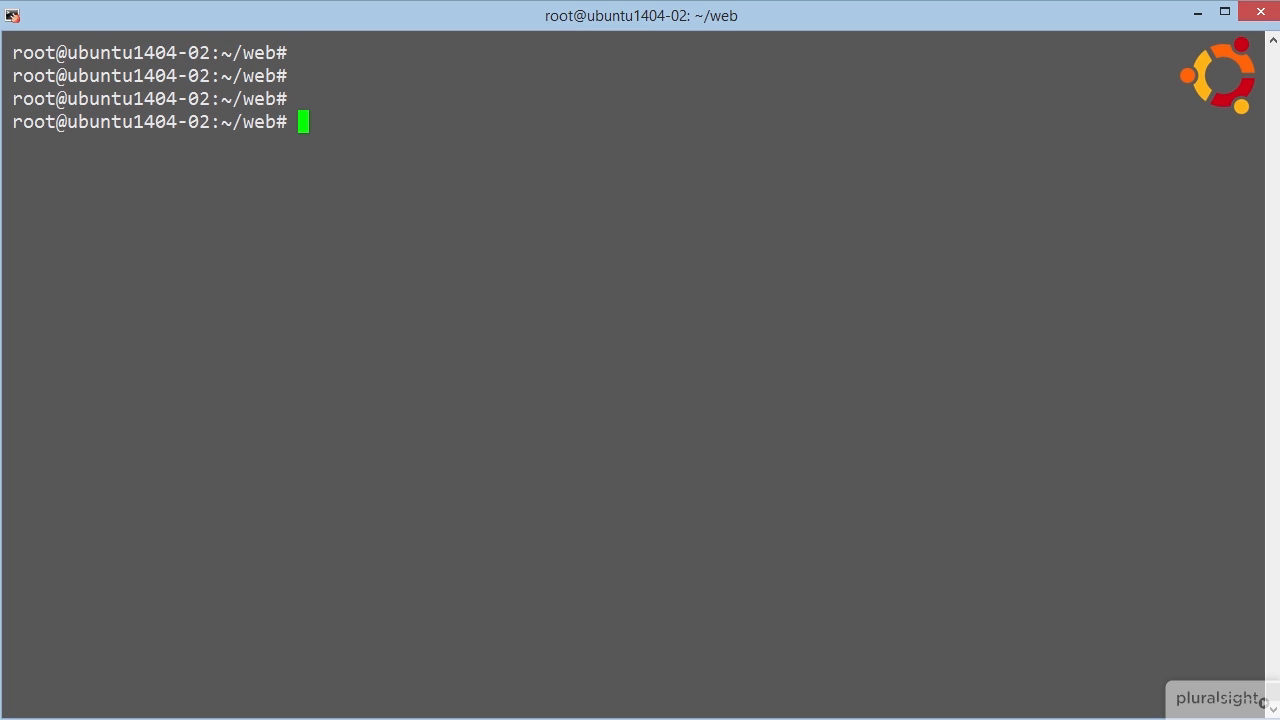
Show Docker 1.4.1 client/server versions and system info: 4 containers, 9 images, aufs storage
type("docker info")
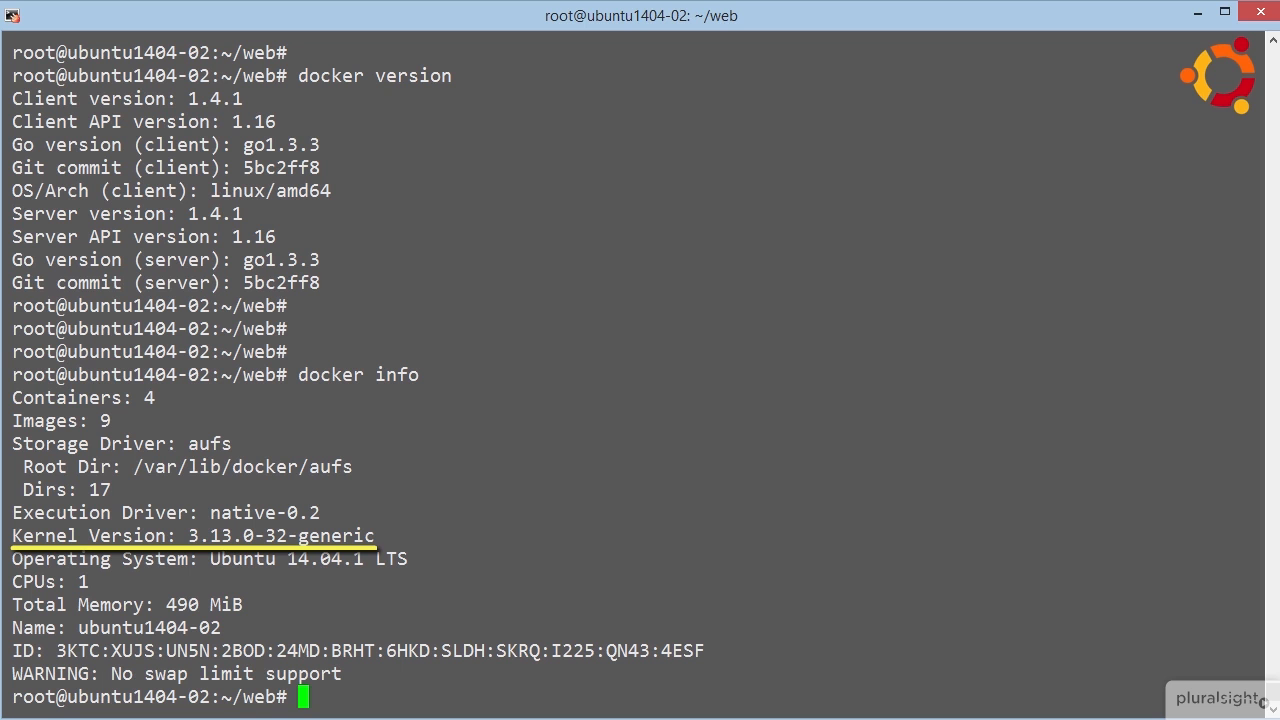
List the img:latest and ubuntu:15.04 images, then show their layer hierarchy with --tree
type("docker images --tree")
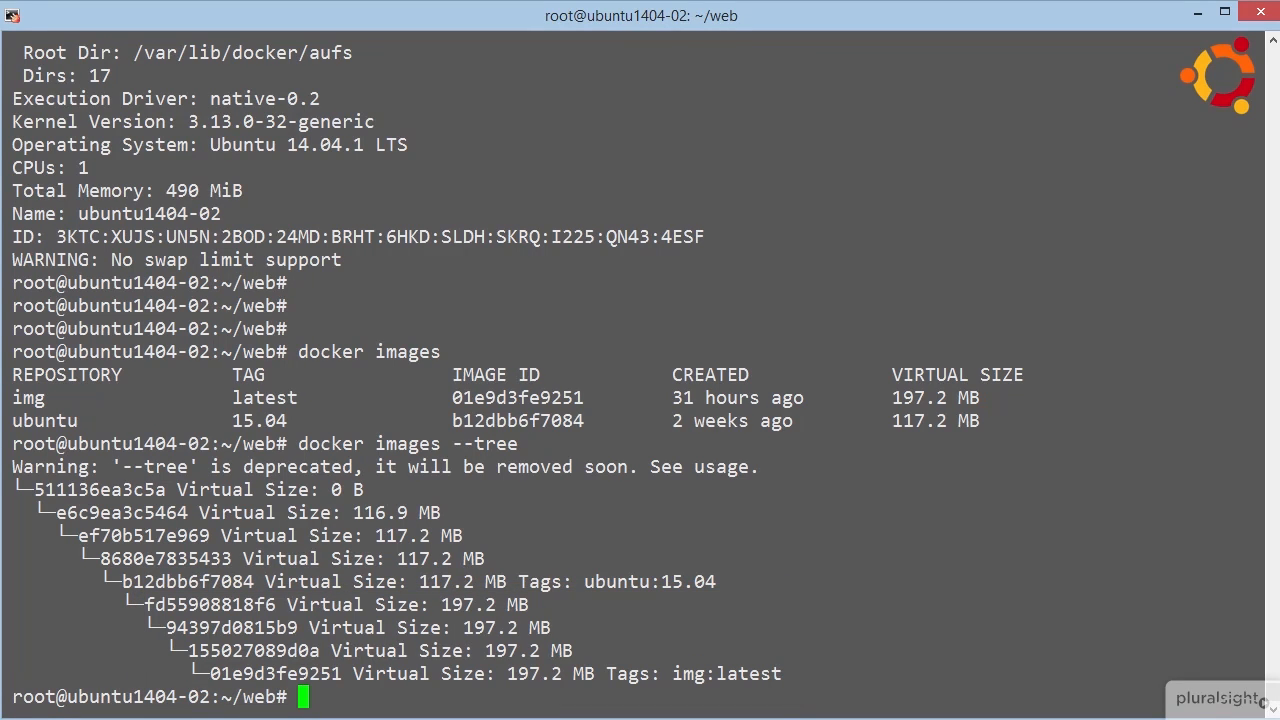
Show img's build history: apt-get install, EXPOSE 80, ENTRYPOINT apache2ctl and CMD layers
type("docker history img")
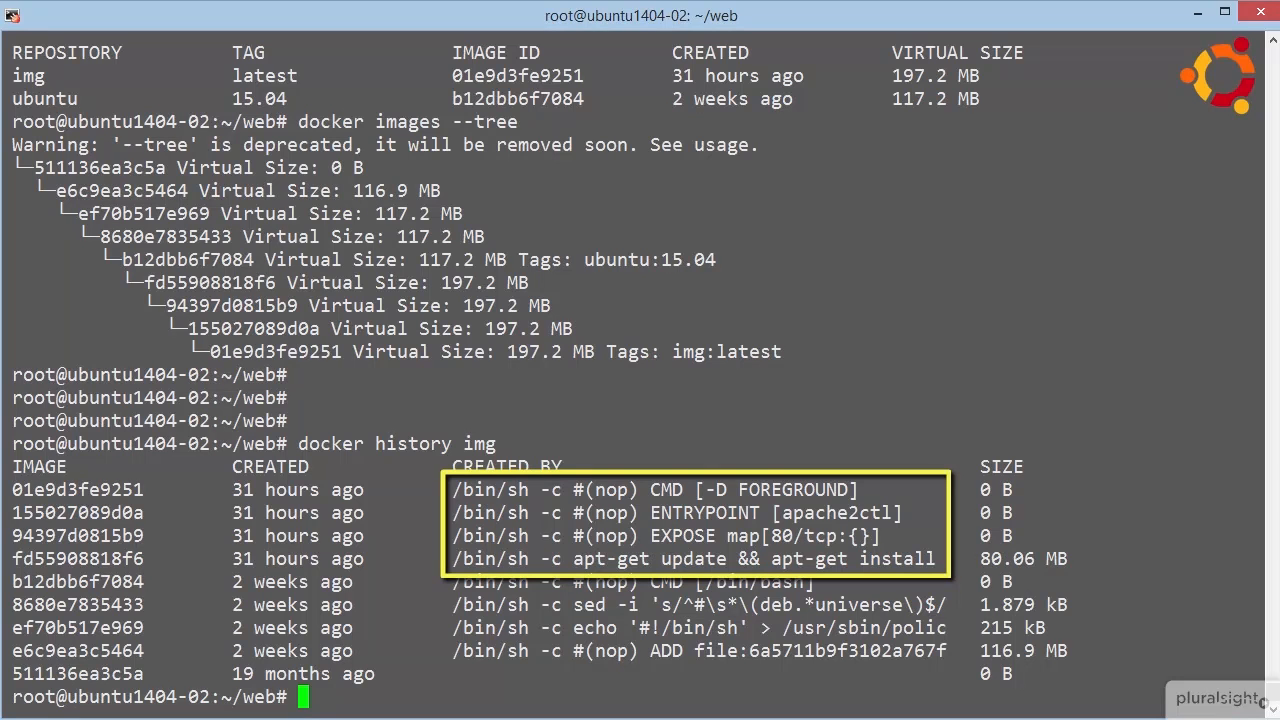
double_click(694, 558)
type("do")
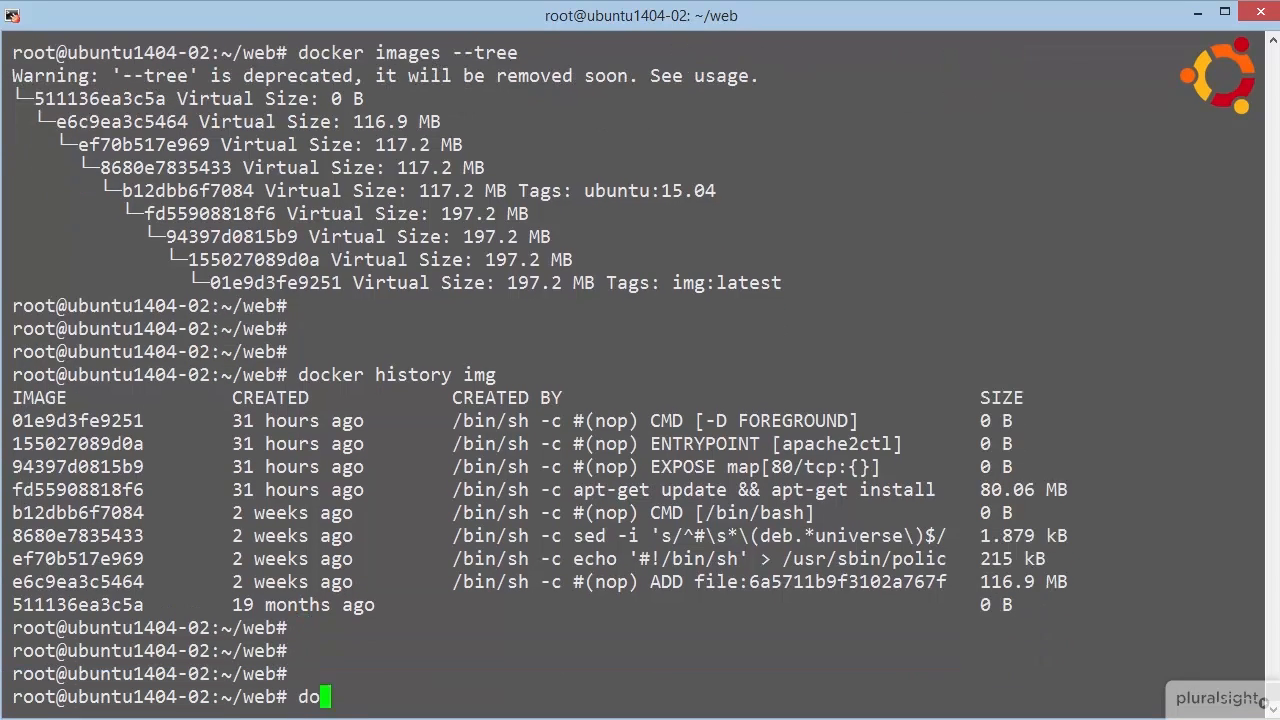
Pull the coreos/etcd:latest image and list local images to confirm it arrived
type("cker pull")
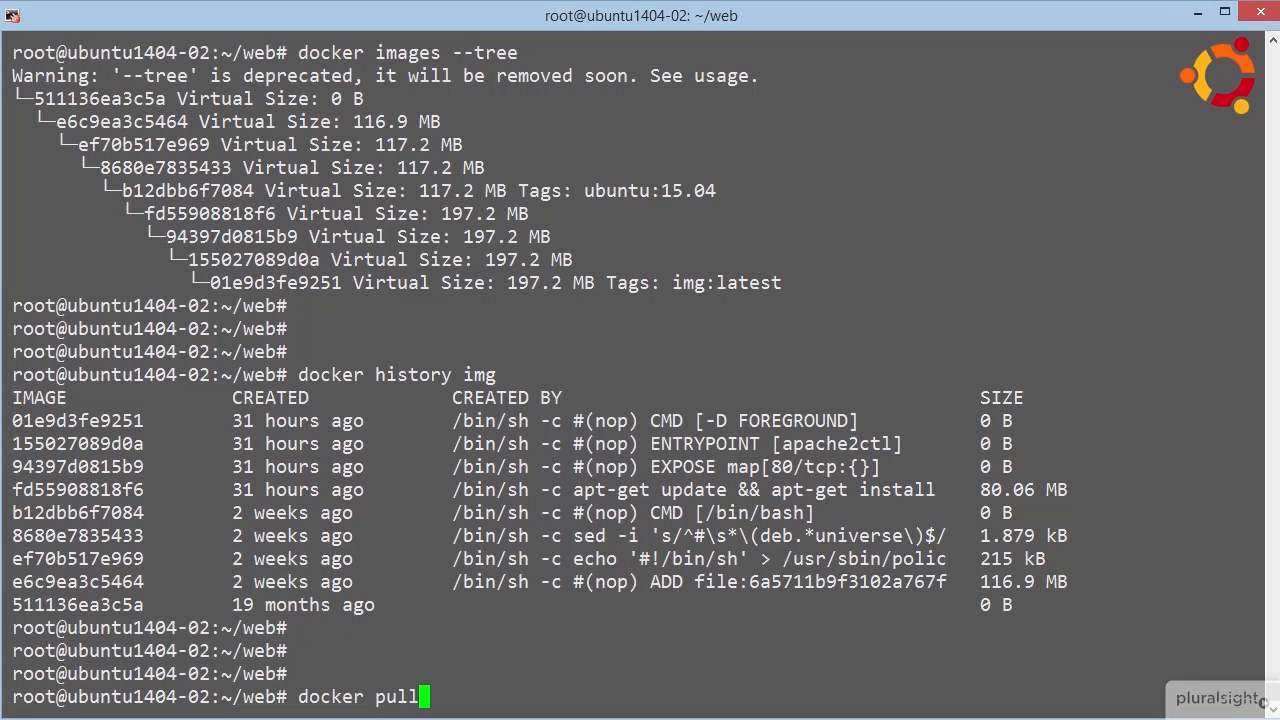
type("coreos/etcd")
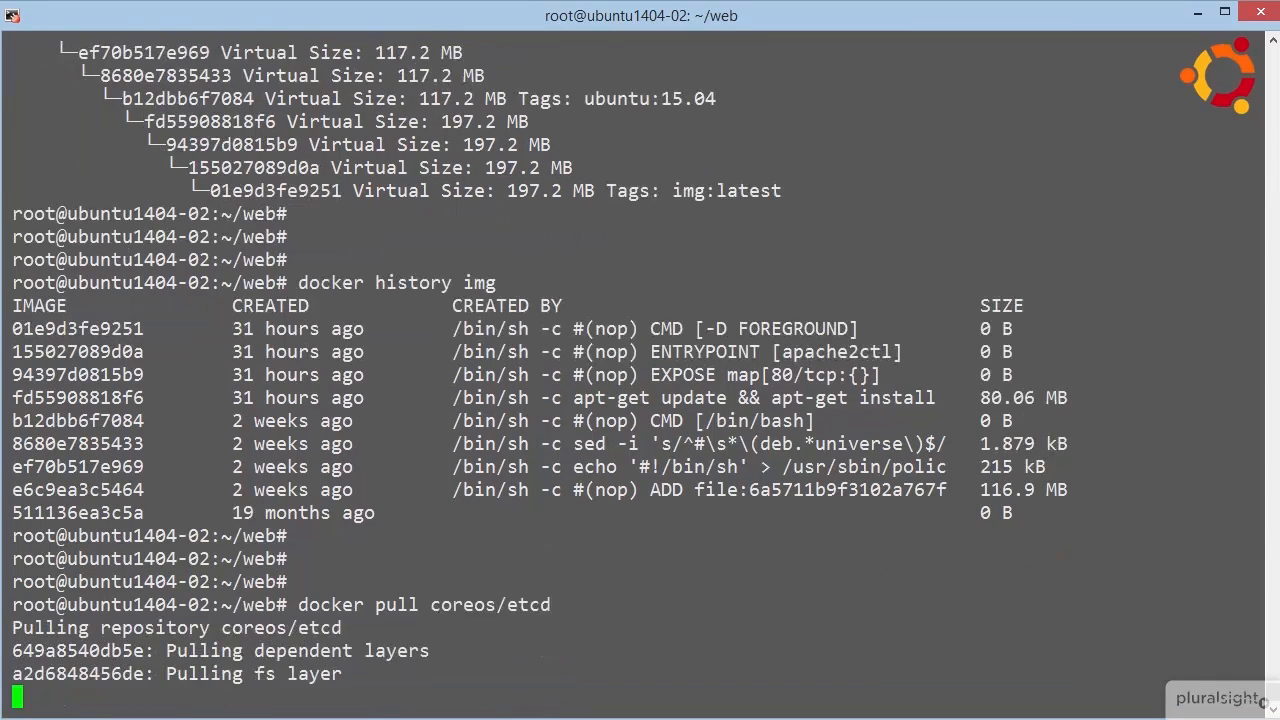
scroll("down", 3)
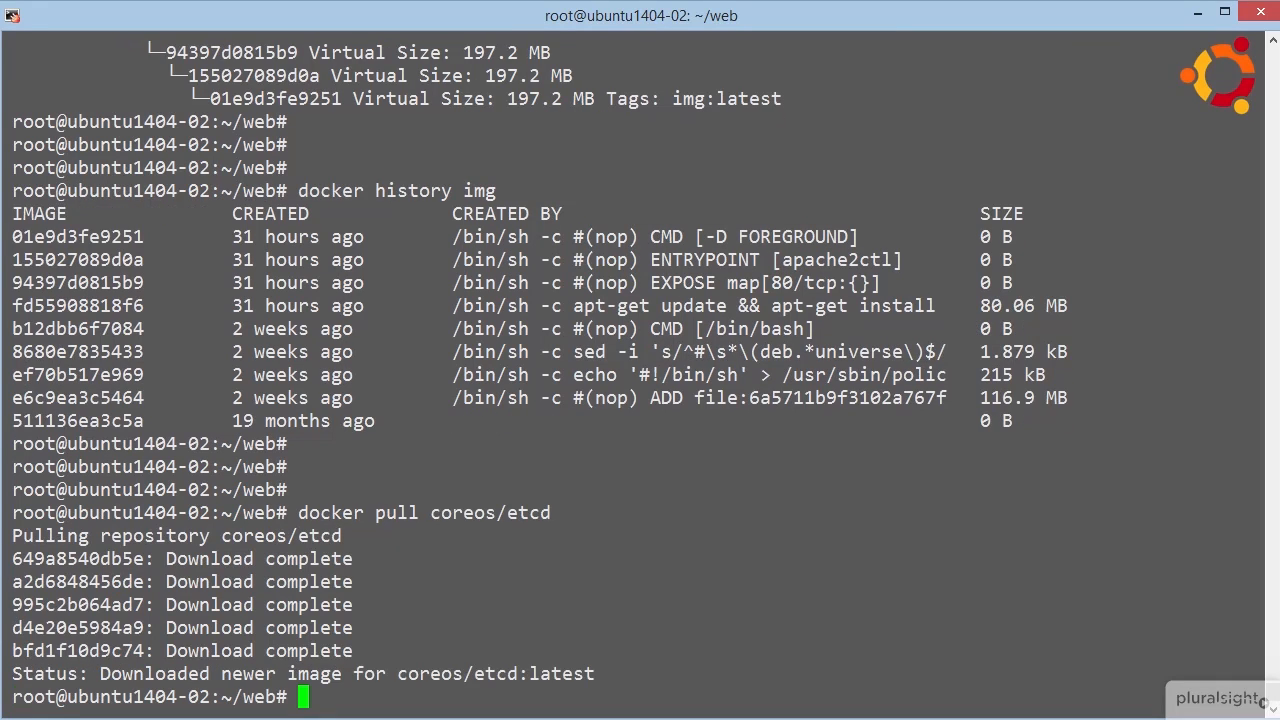
type("docker")
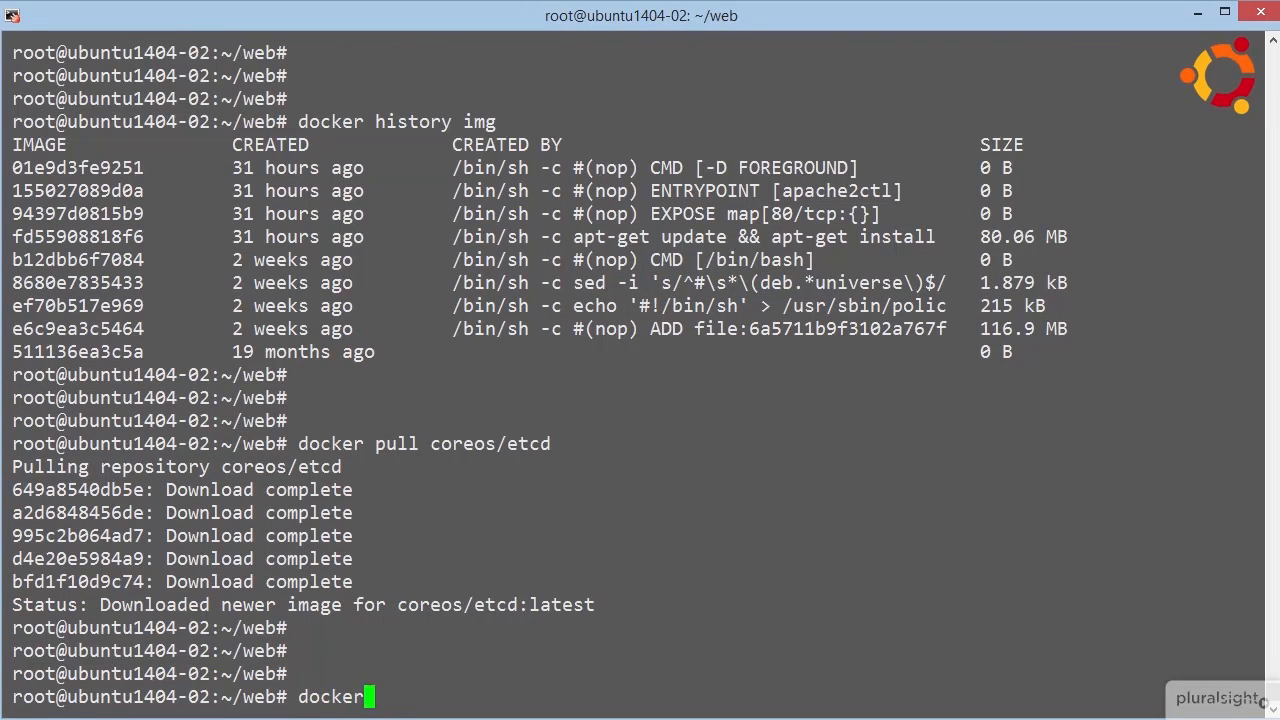
type("images")
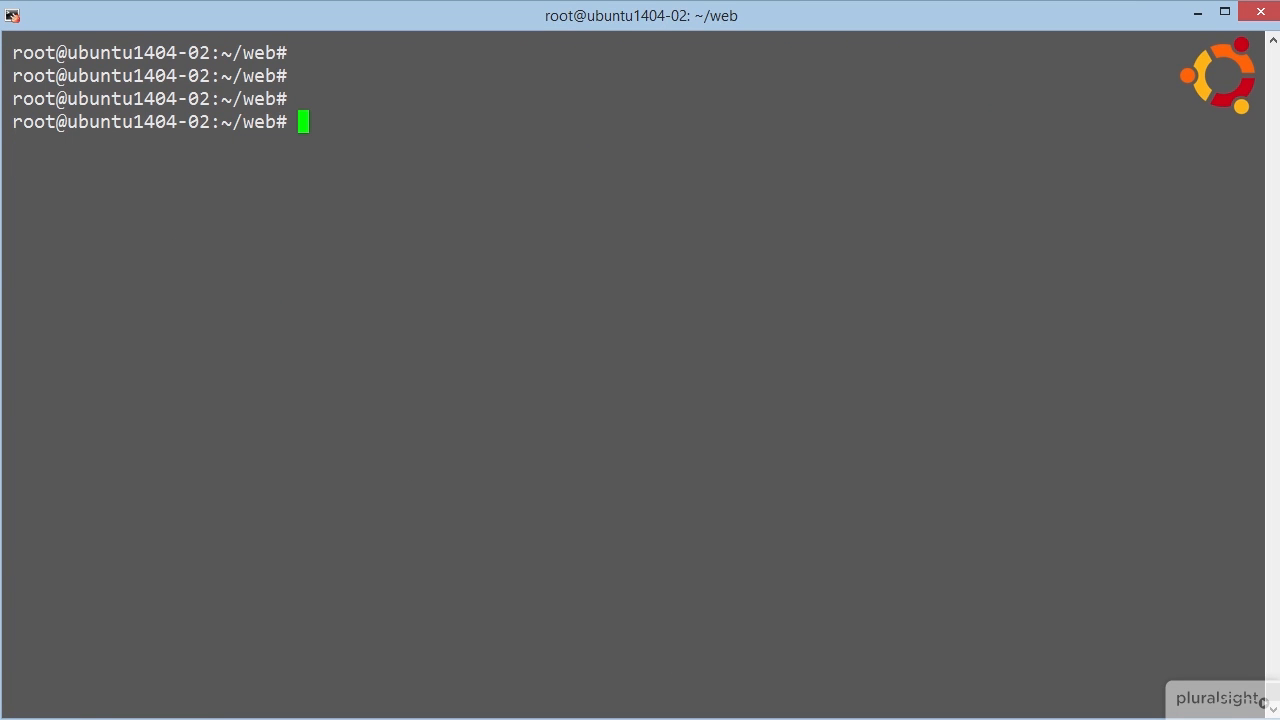
Run docker ps showing rcvr and src, then docker ps -a adding exited web and test
type("docker ps")
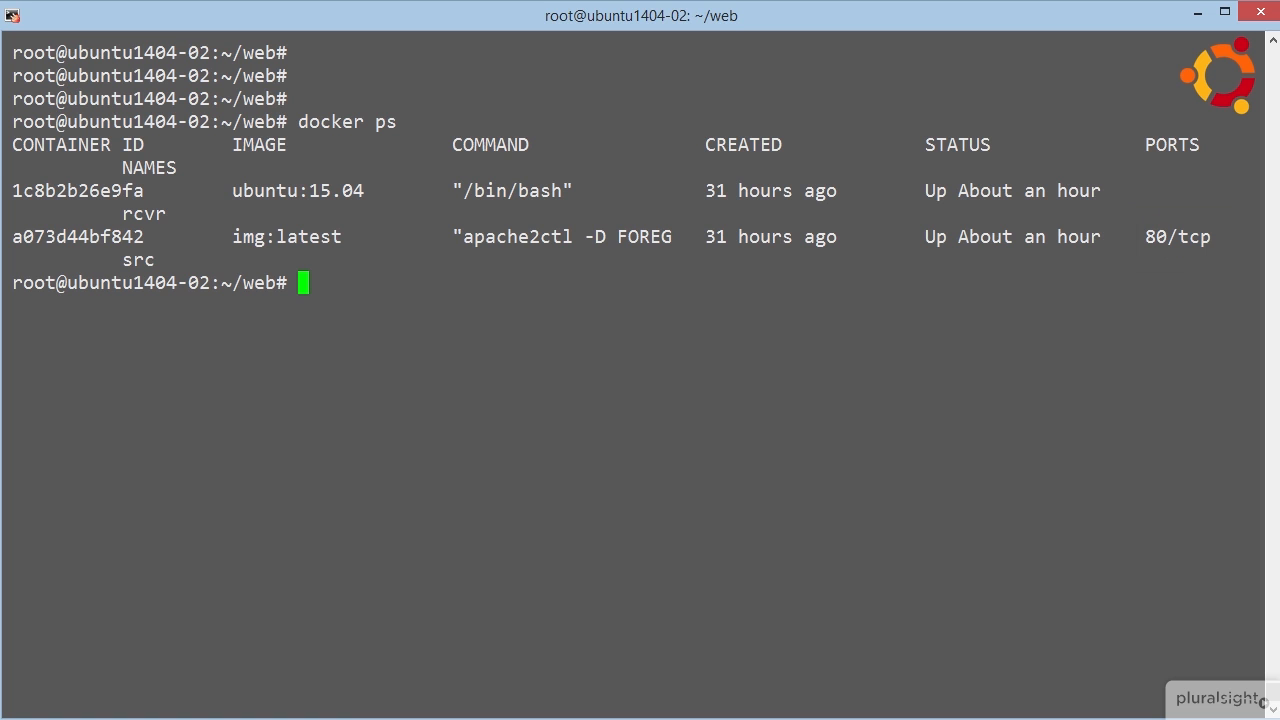
type("docker ps -a")
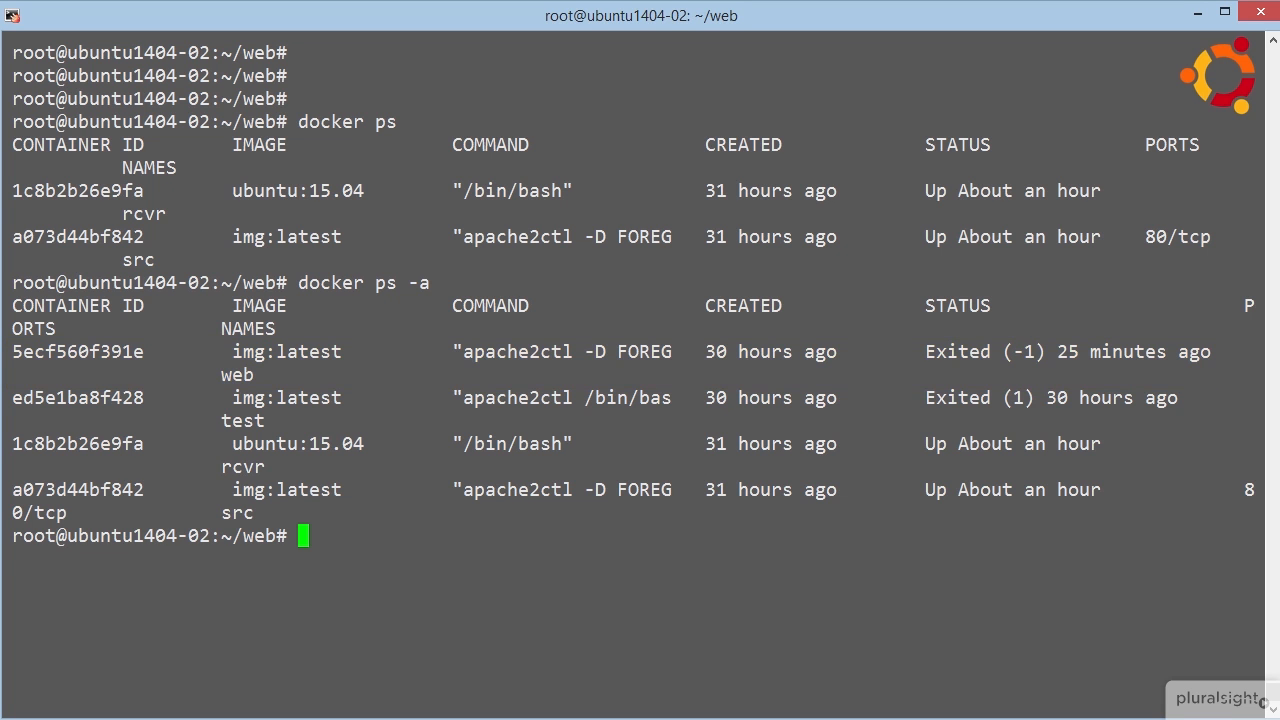
Start the web container, confirm it runs with port 80 published, and open the Dockerfile in vim
type("docker start")
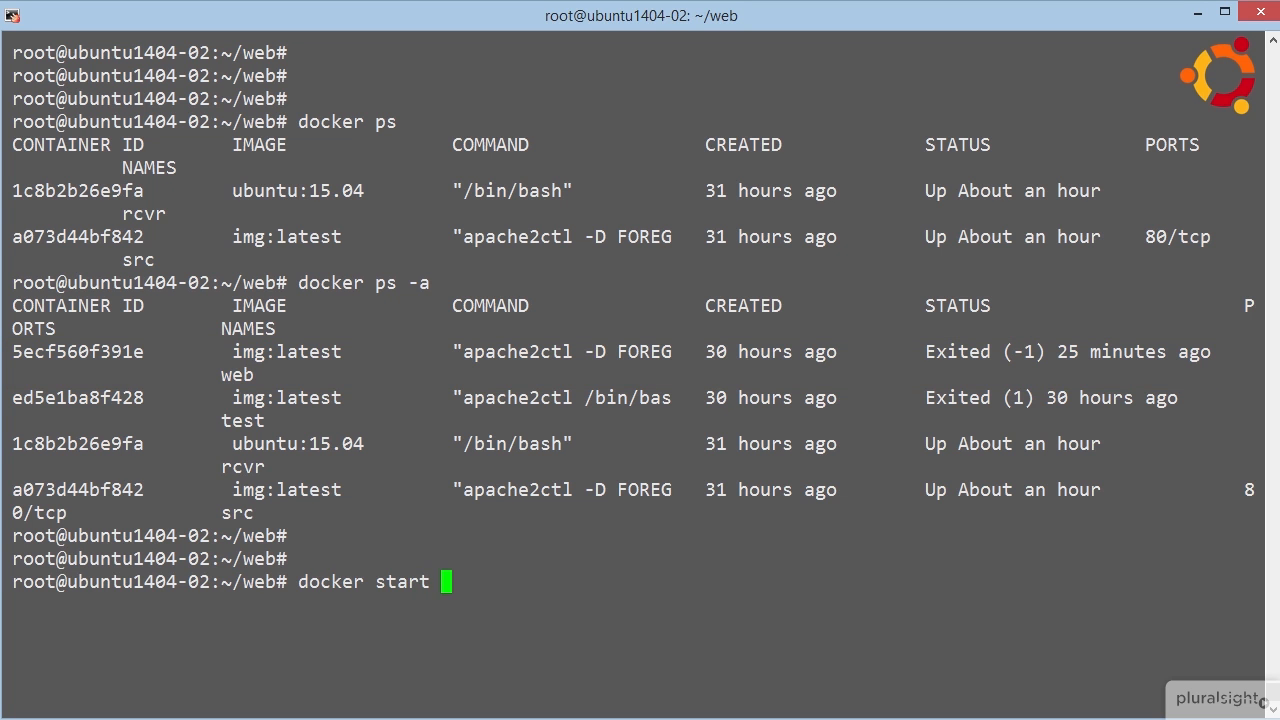
type("web")
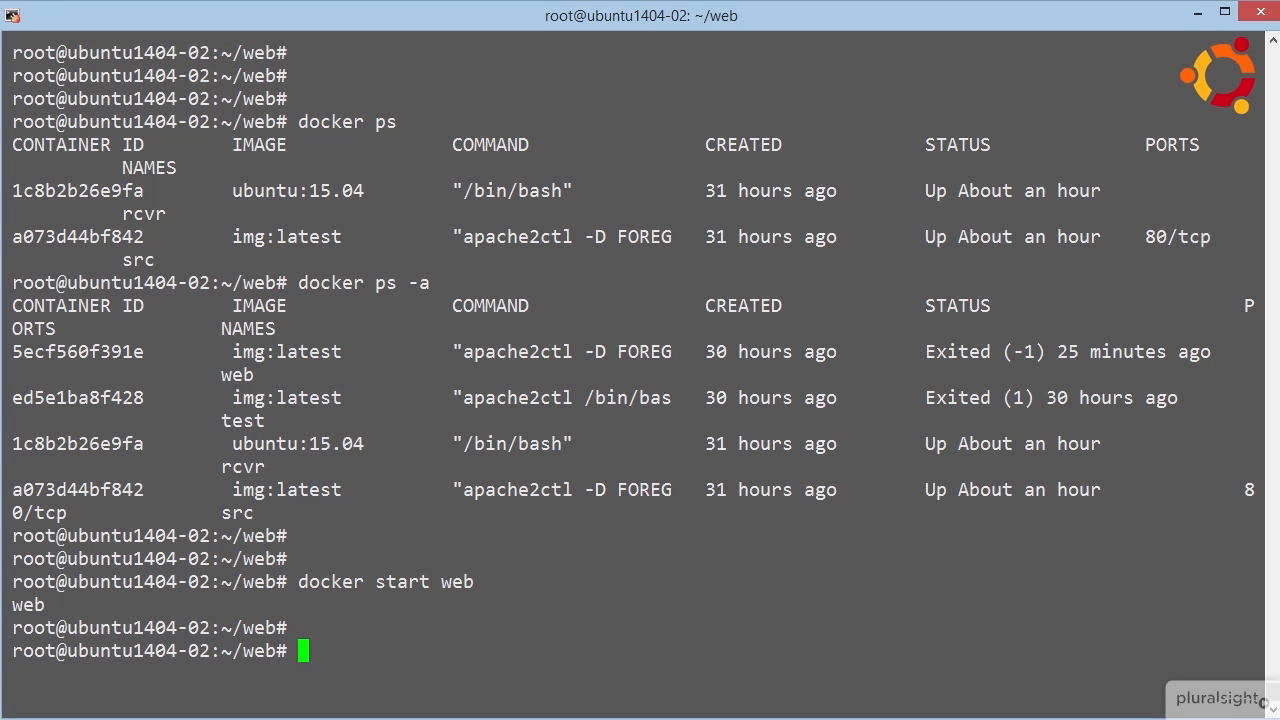
type("docker ps")
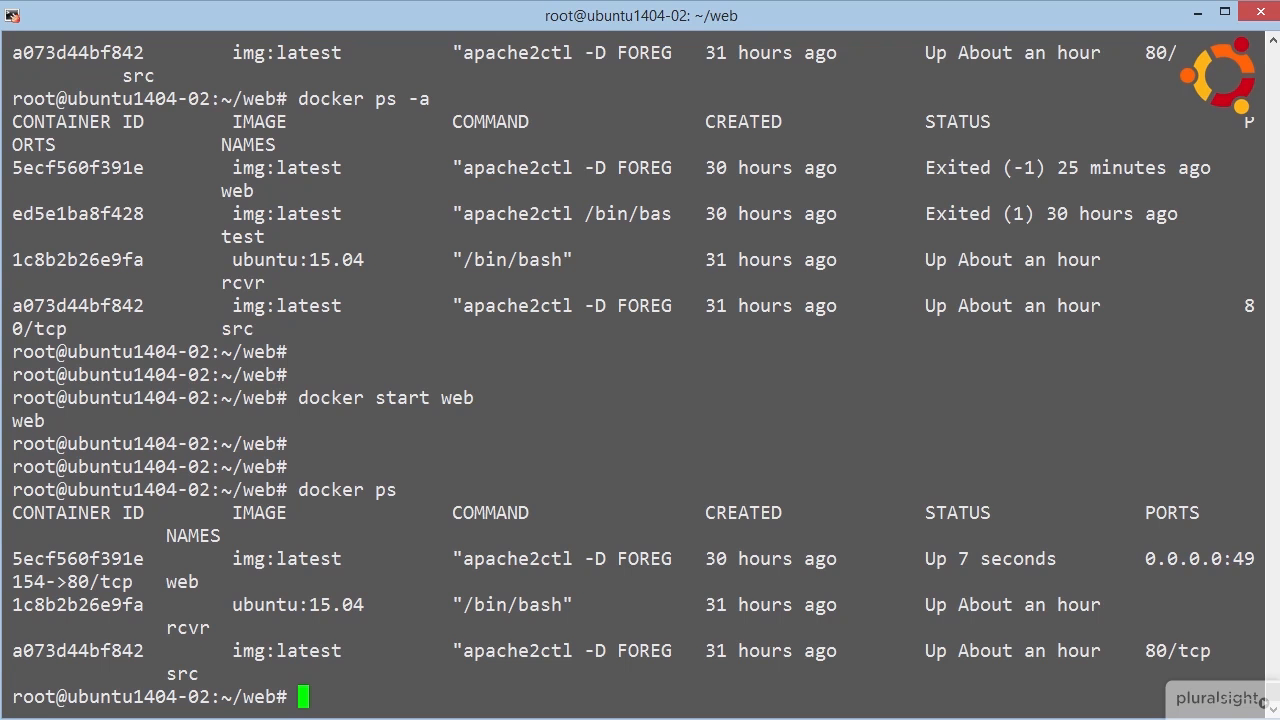
type("vim Dockerfile")
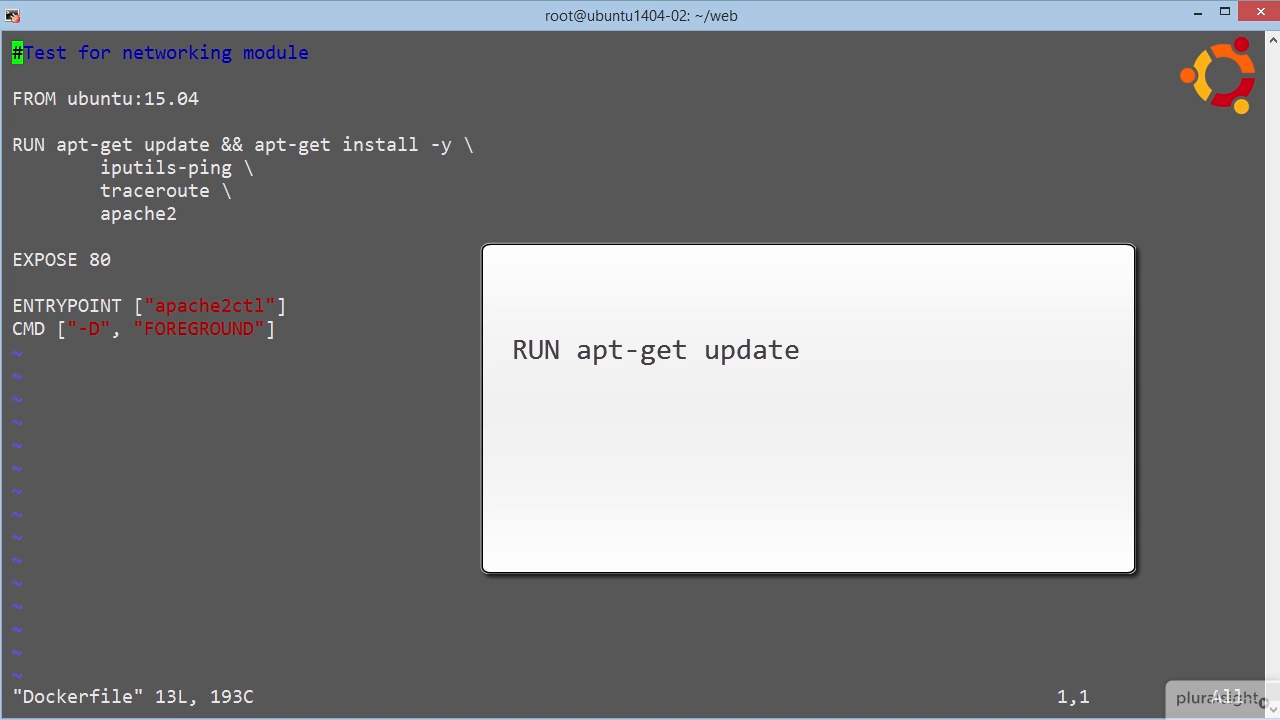
Review the Dockerfile's RUN apt-get install iputils-ping, ENTRYPOINT and CMD lines, then quit vim with :q
type("RUN apt-get install -y iputils-ping")
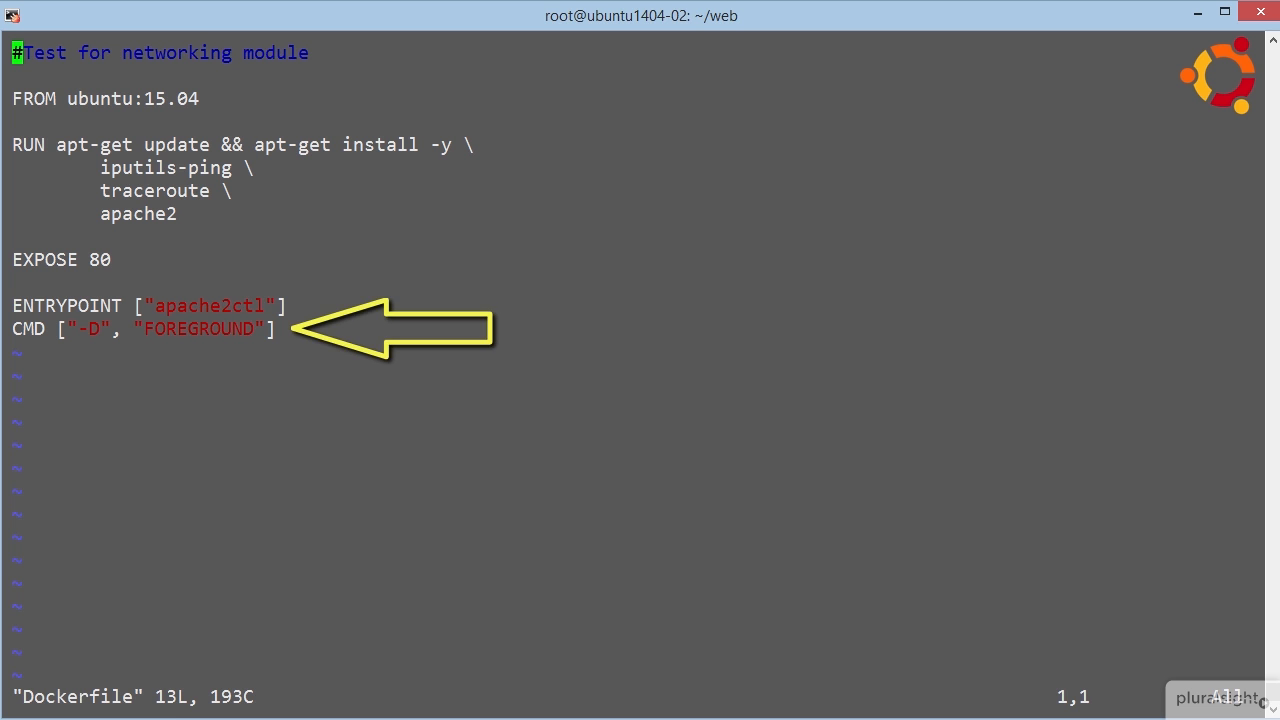
type(":q")
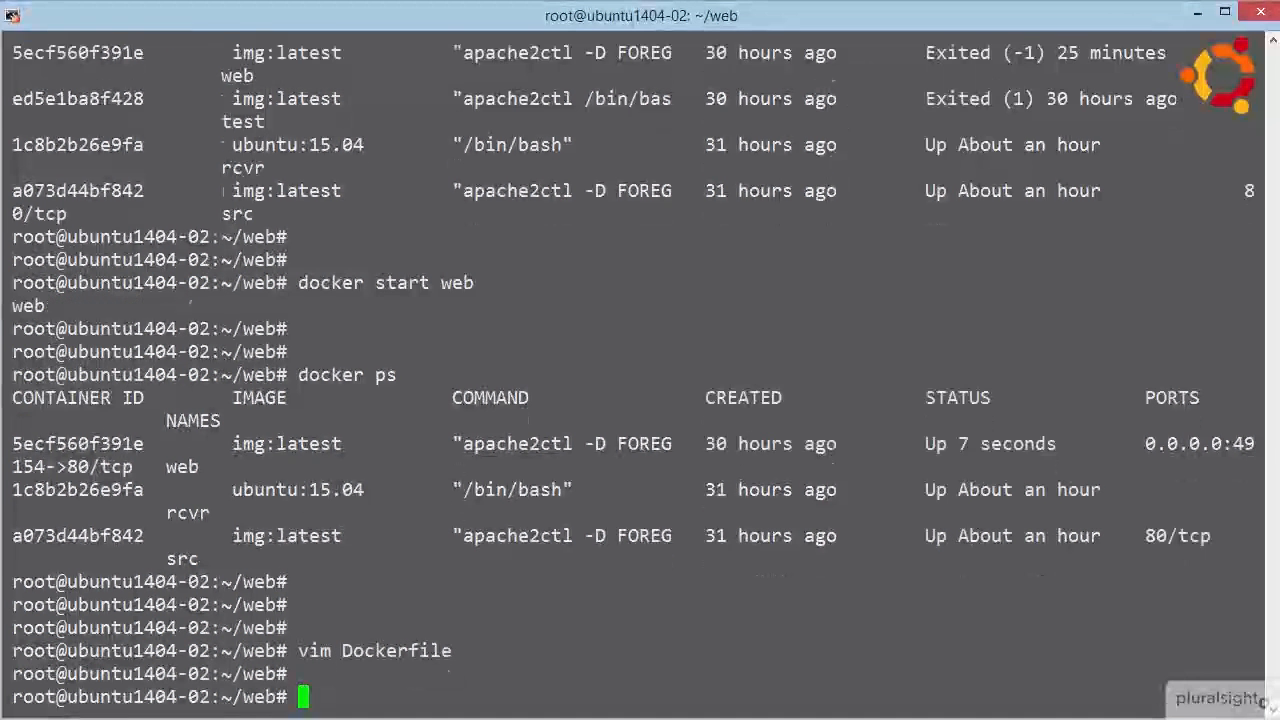
Run docker build -t="recap" . until it reports Successfully built 032371fca2b3
type("docker build")
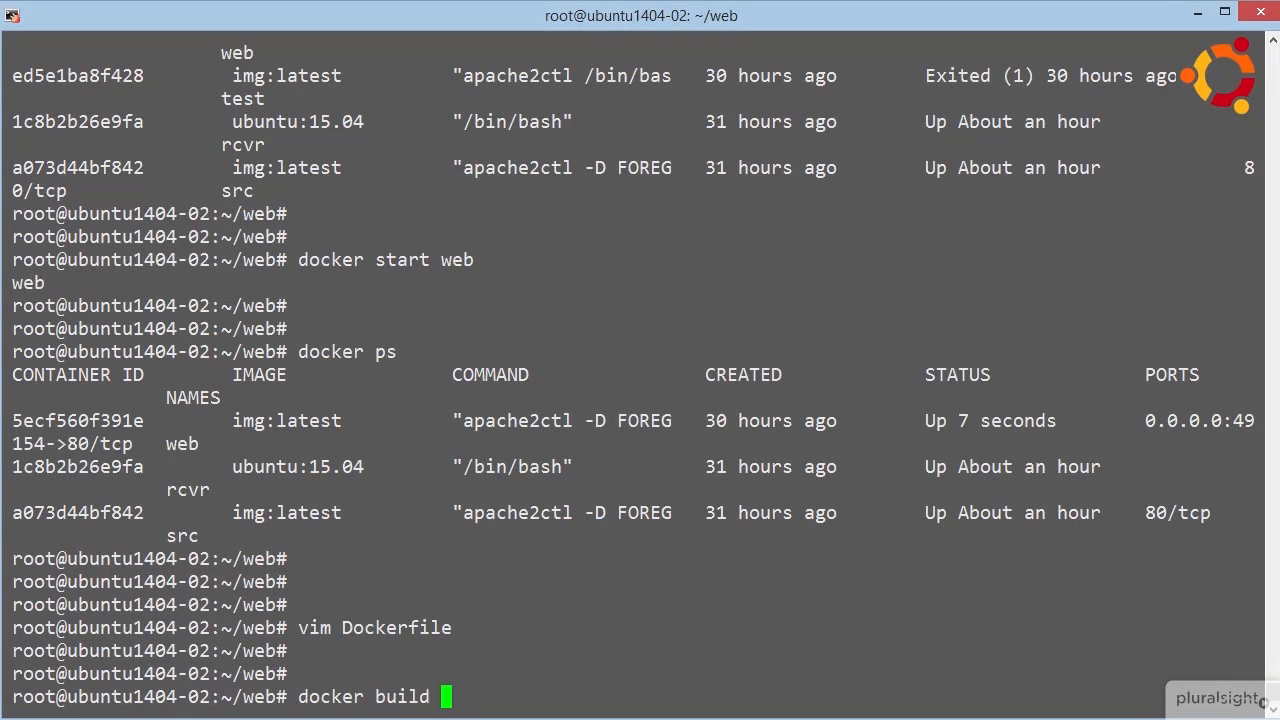
type("-t=\"re")
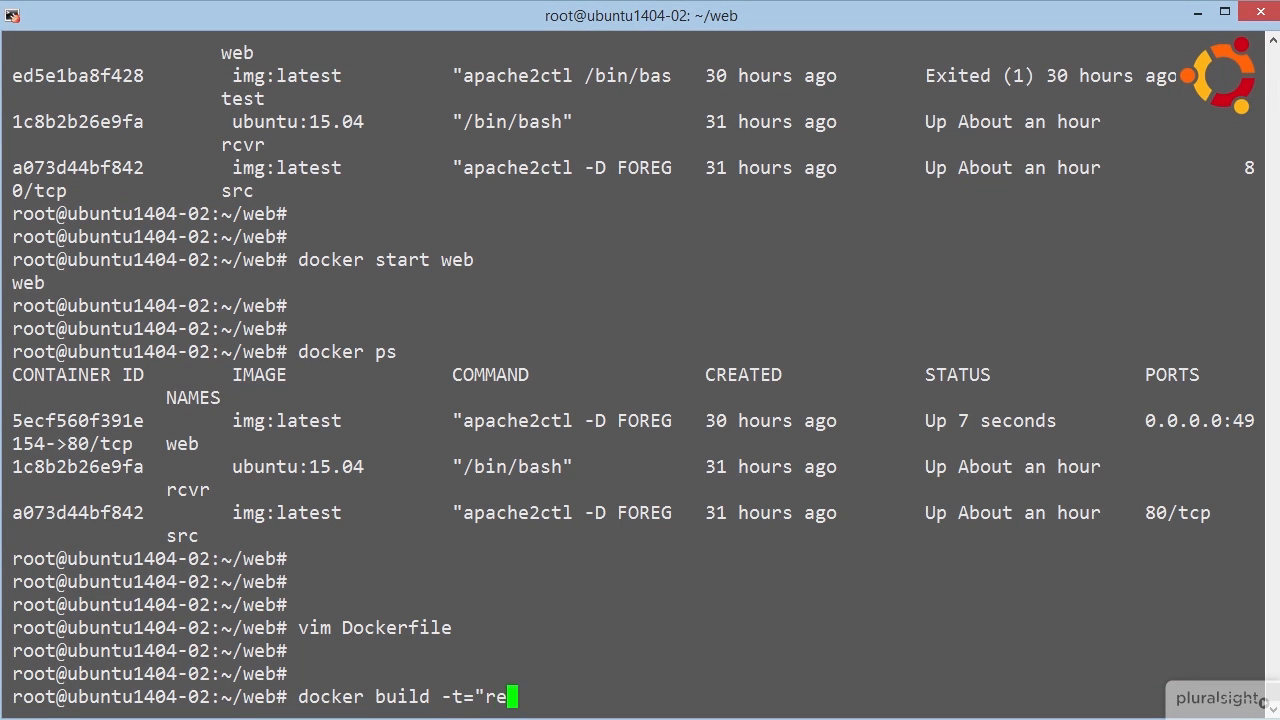
type("cap\"")
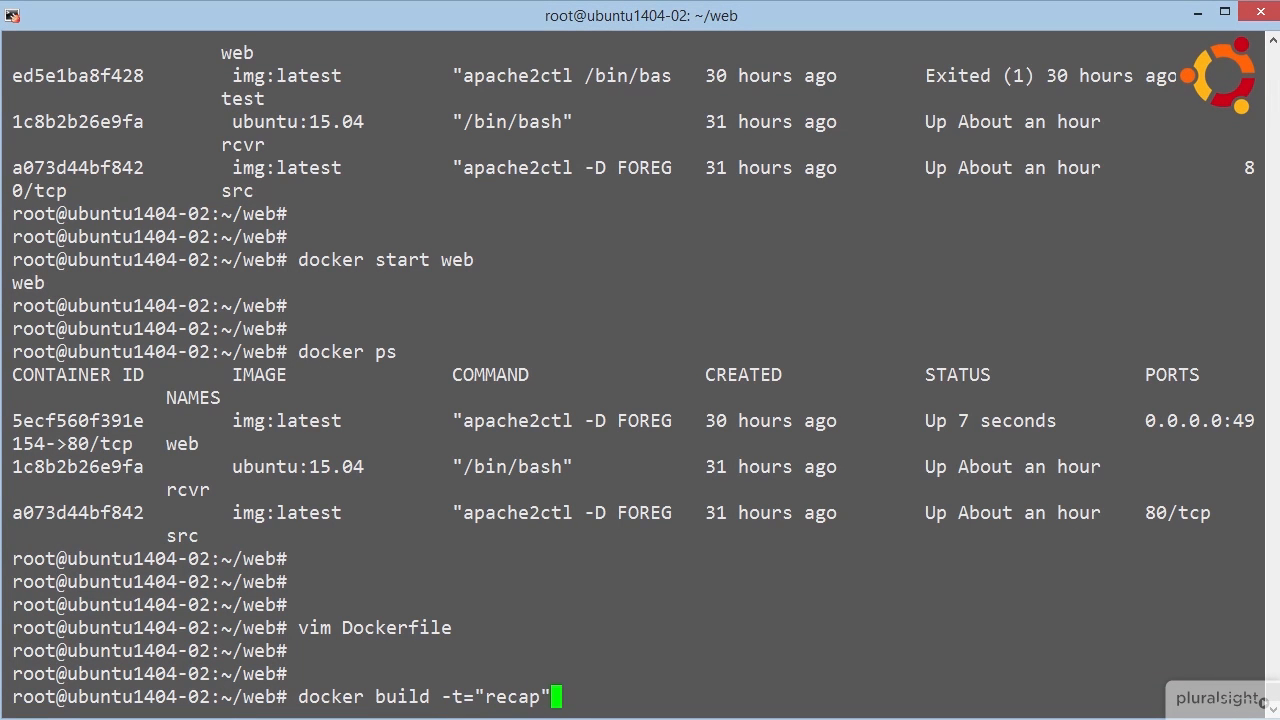
type(".")
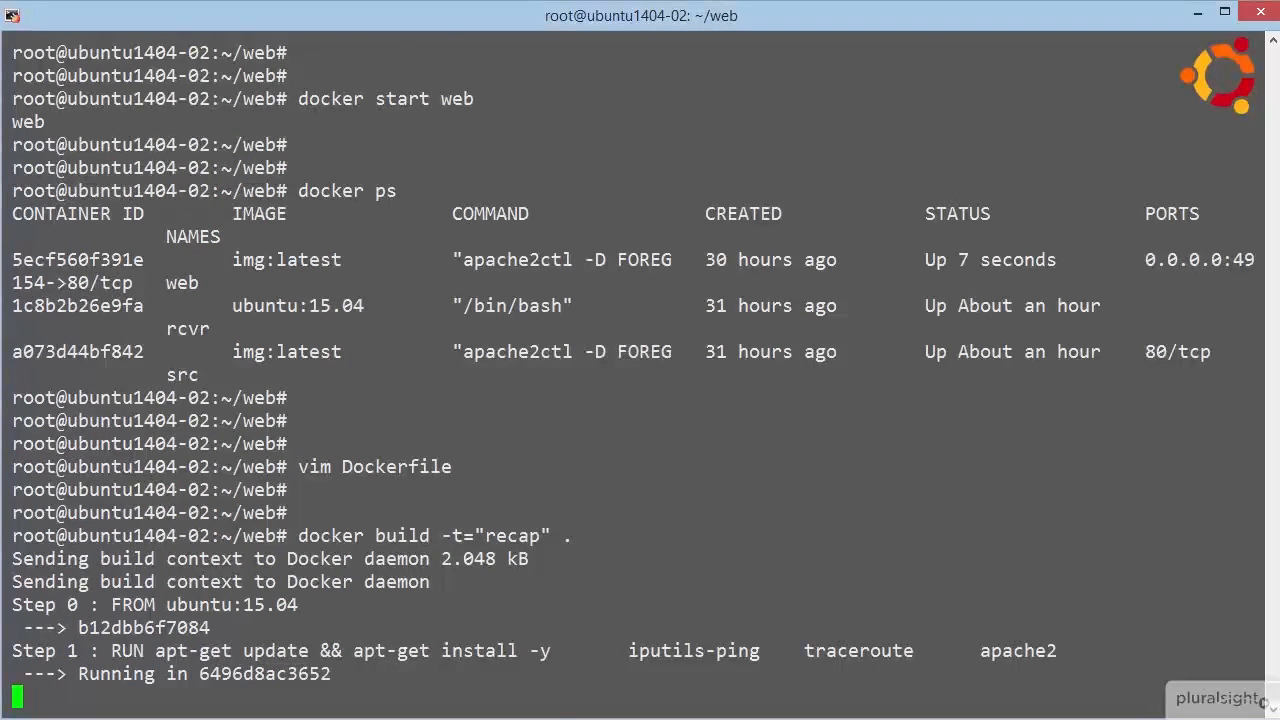
scroll("down", 3)
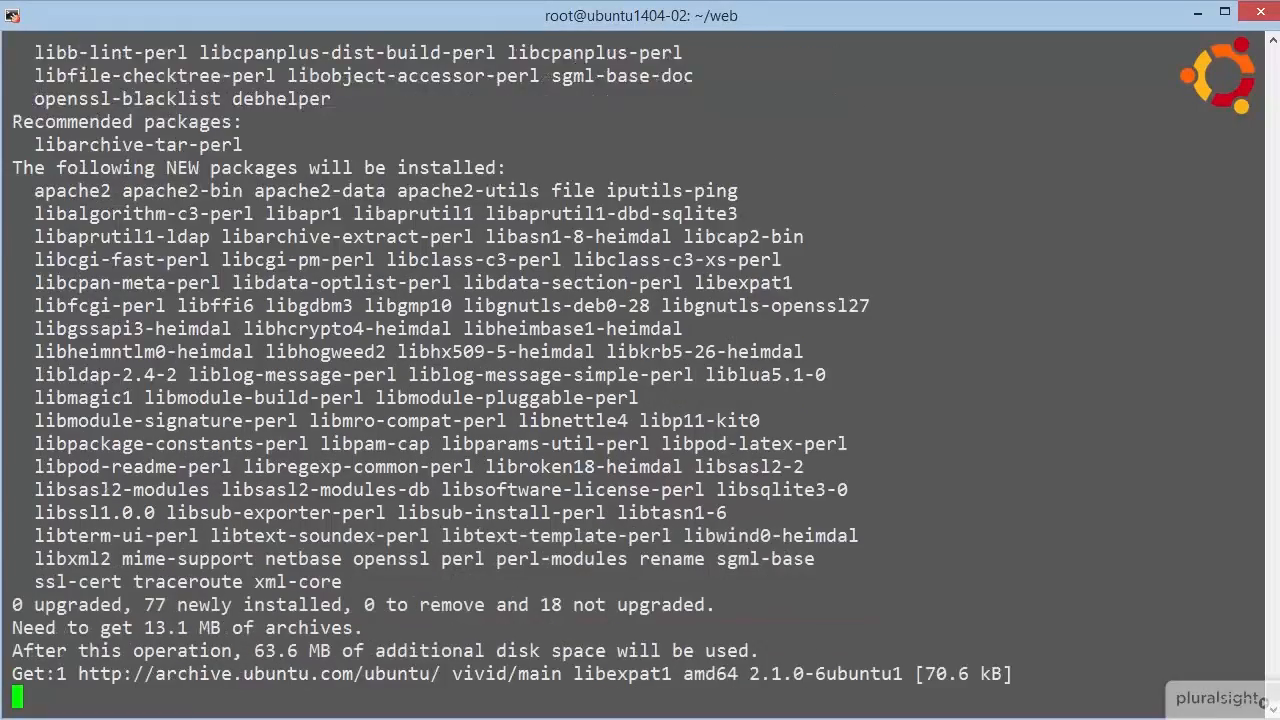
scroll("down", 3)
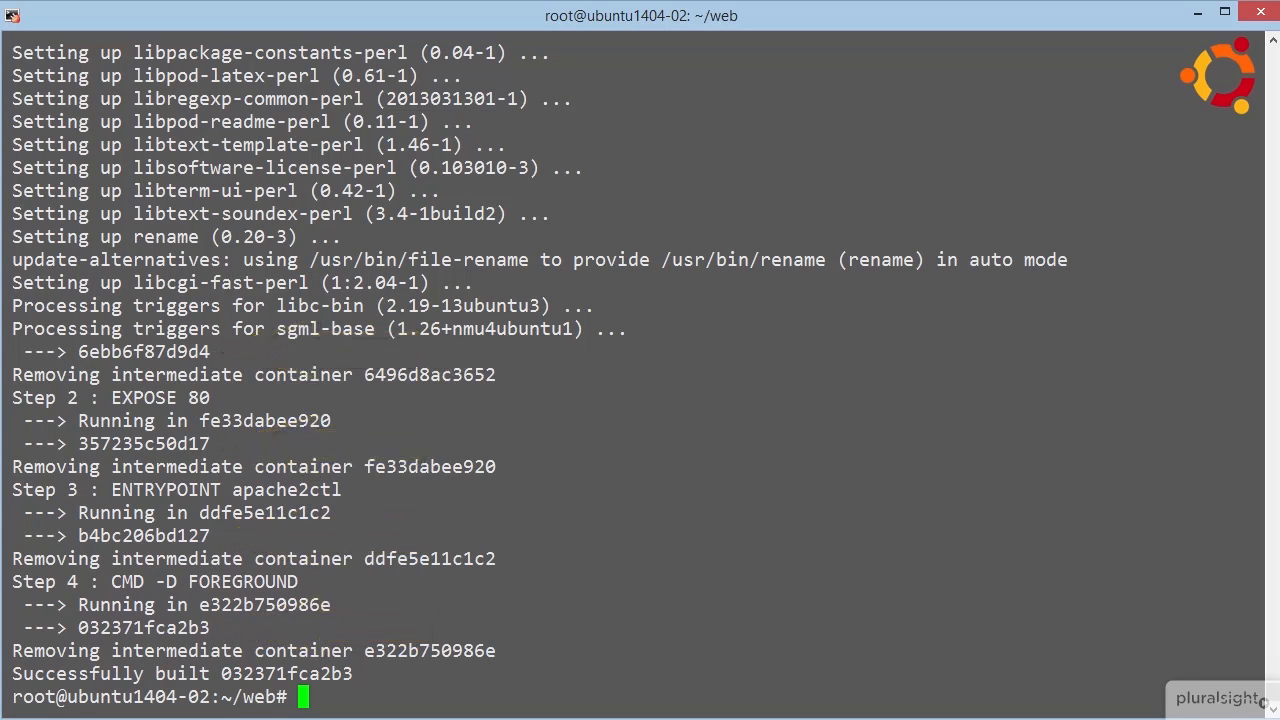
Confirm recap in docker images, then run docker run -d --name recap recap
type("docker images")
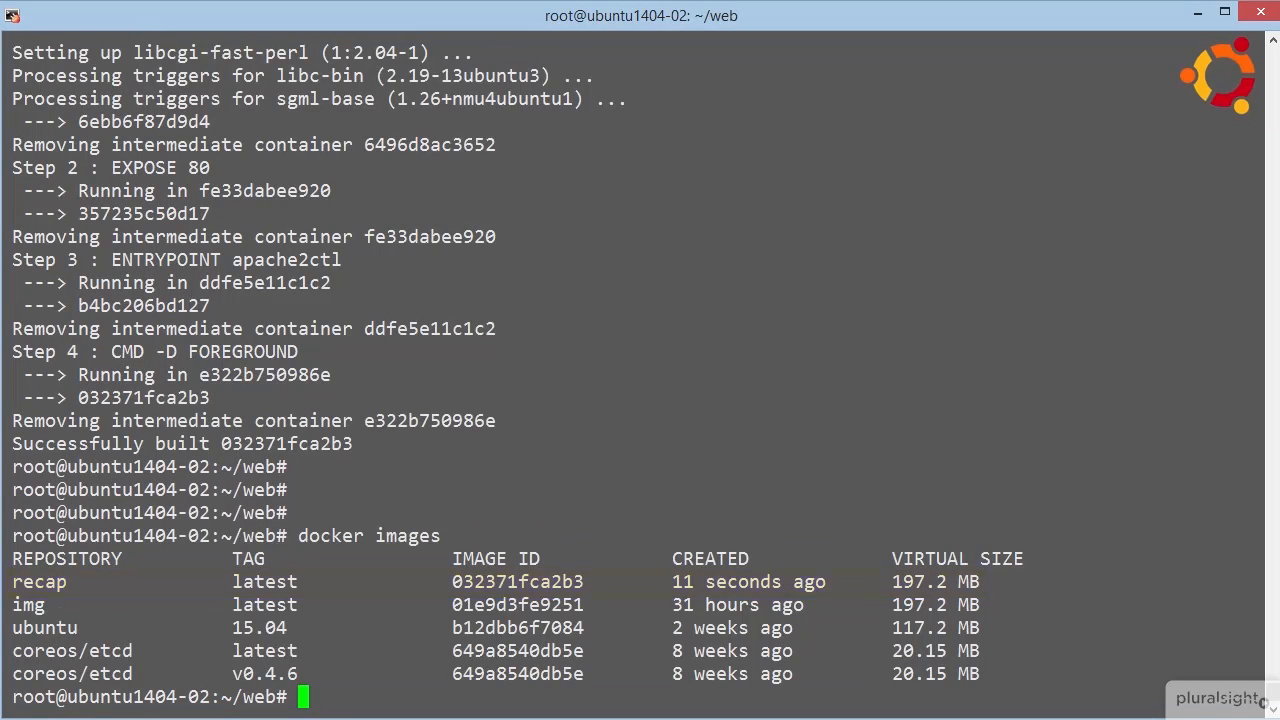
type("docker run")
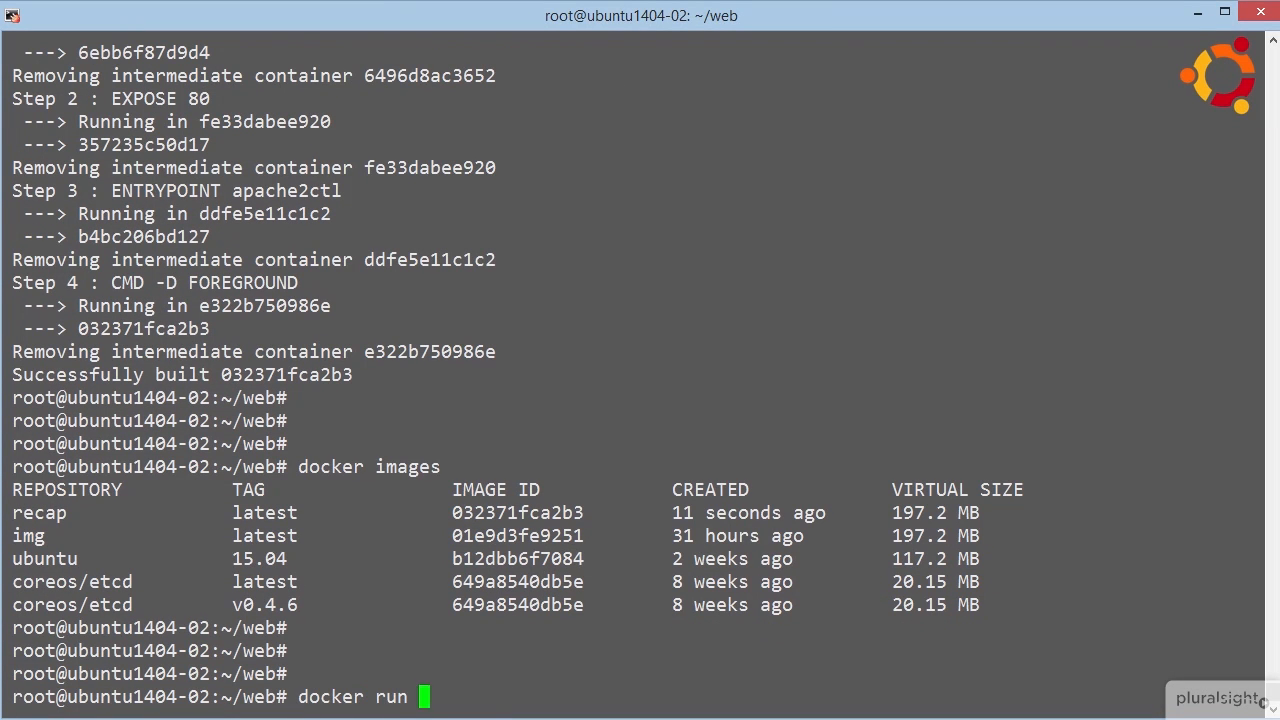
type("-d --name r")
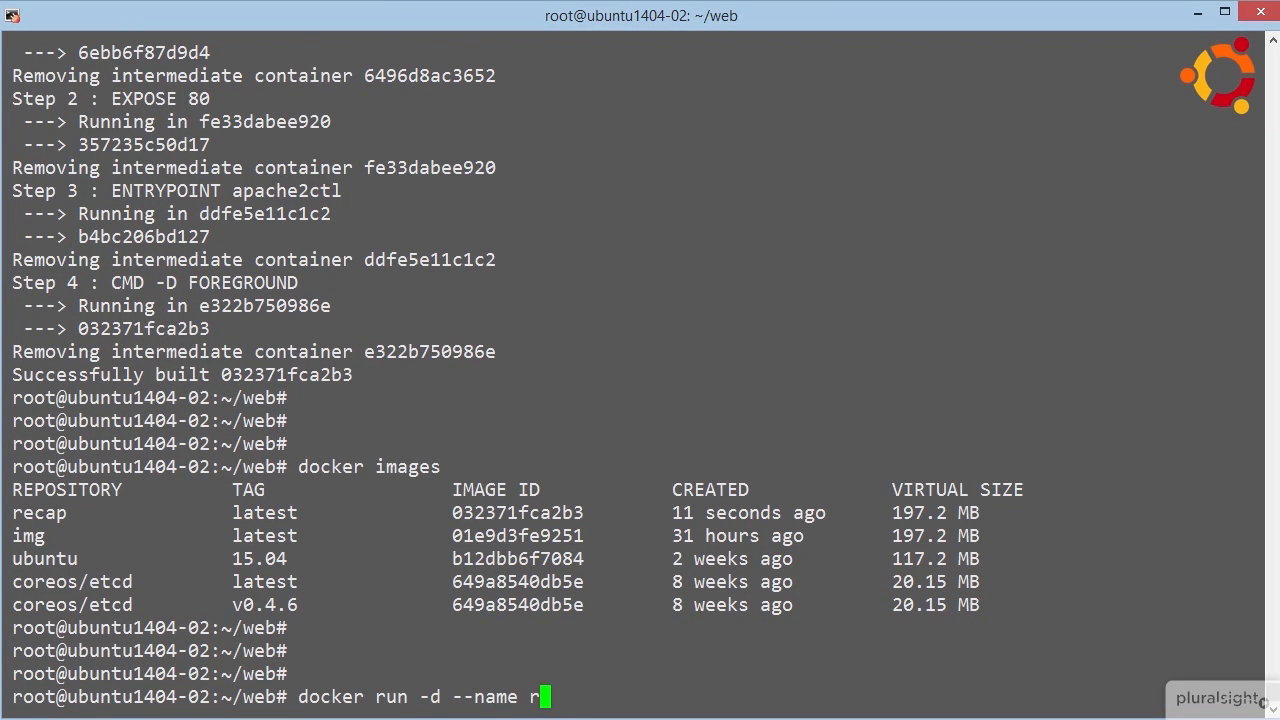
type("ecap")
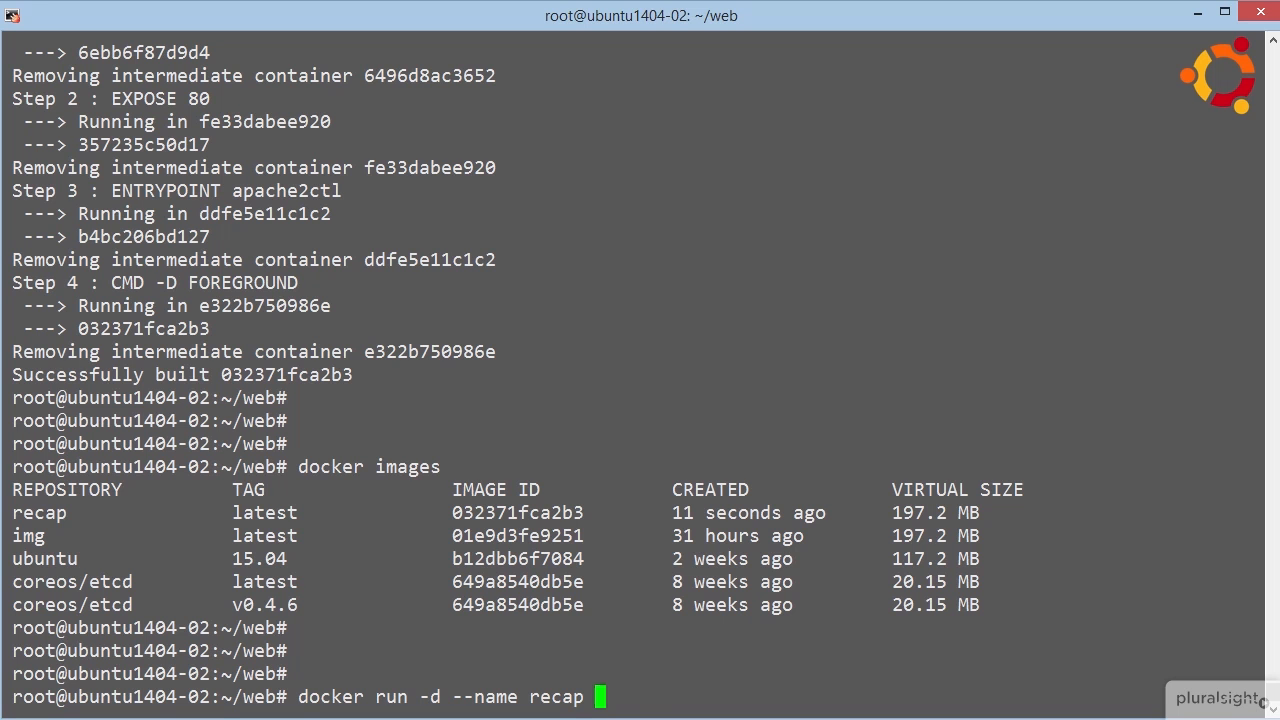
type("recap")
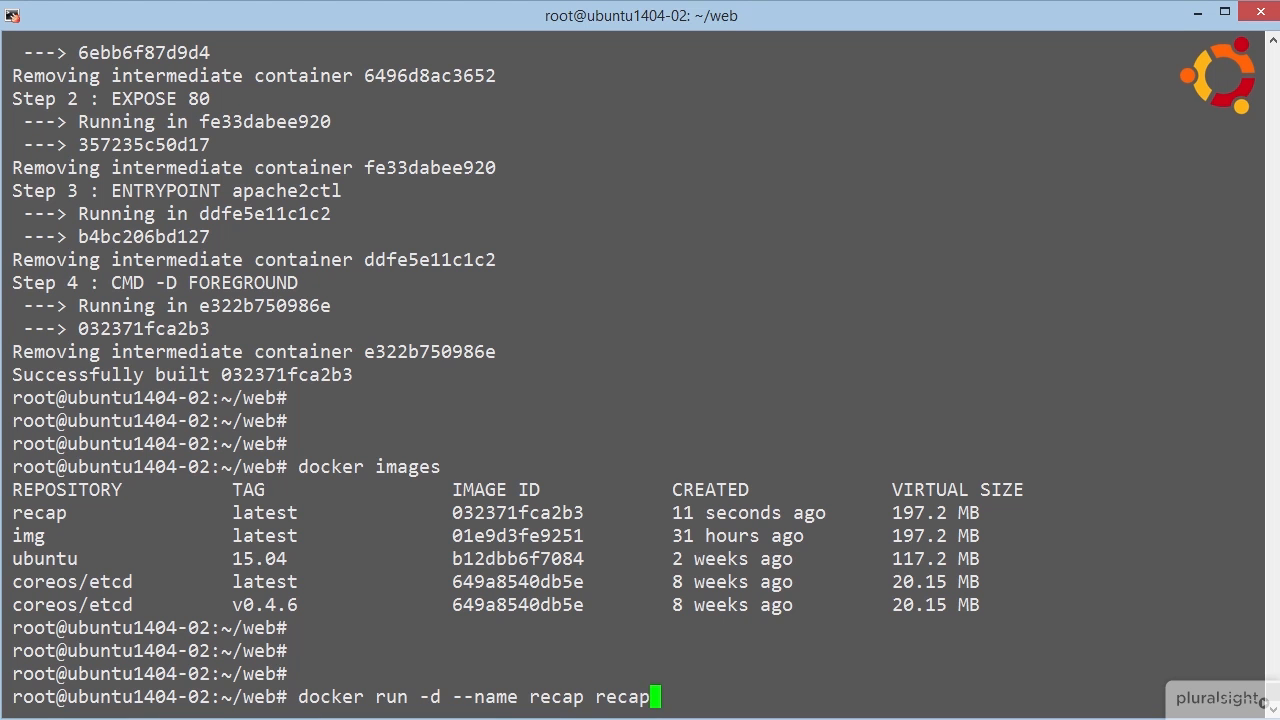
type("do")
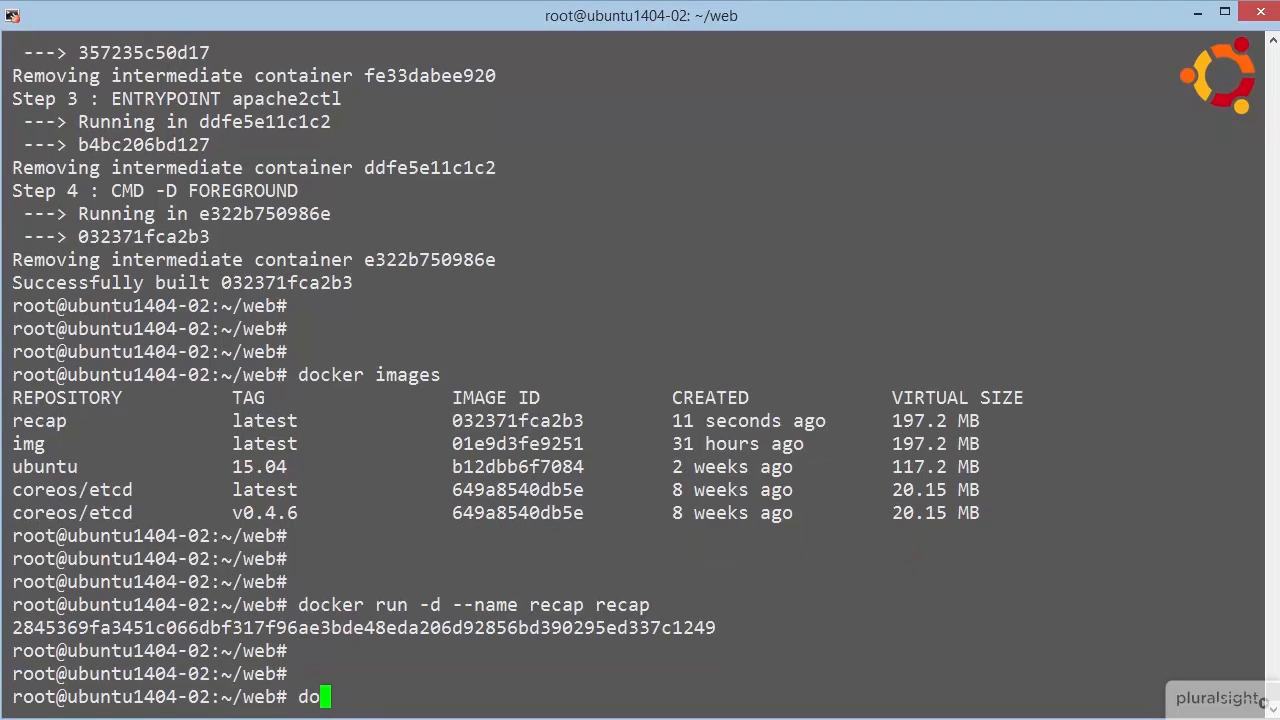